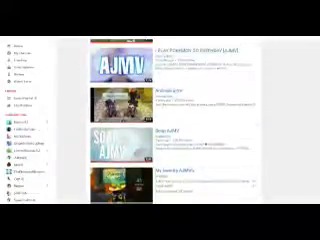
scroll("down", 3)
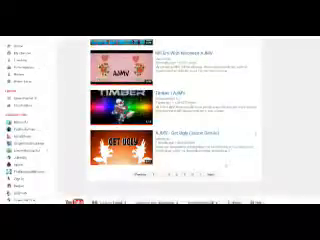